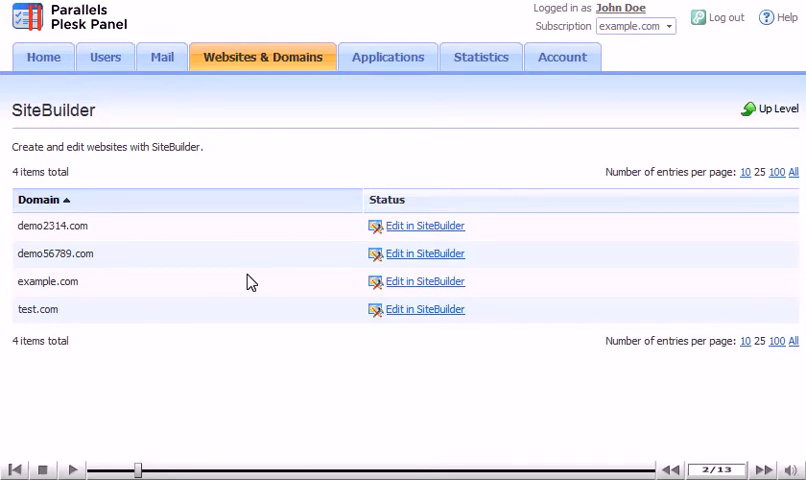
- Open the coffee shop website for editing in SiteBuilder
left_click(424, 280)
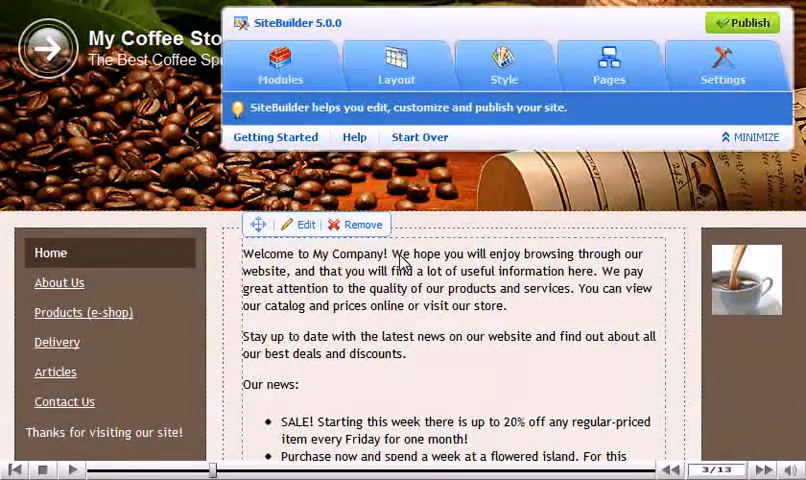
- Show the Modules collection listing text, navigation and header modules
left_click(284, 64)
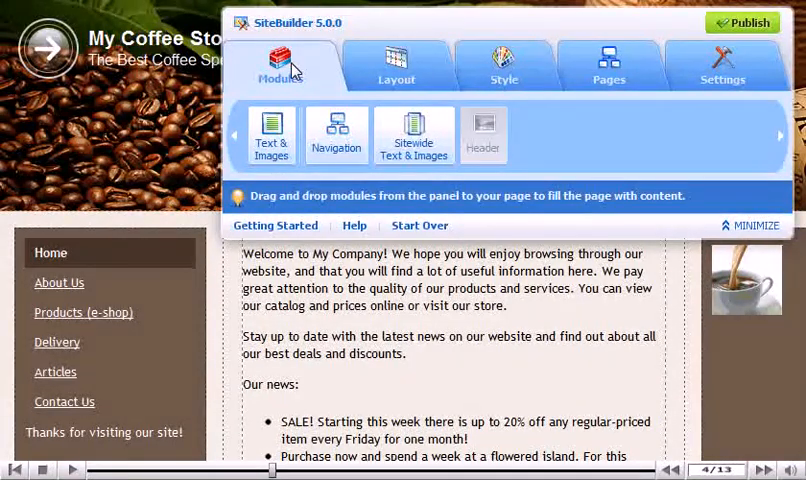
- Choose the '1 sidebar' layout, keeping sidebar 1's content
left_click(396, 64)
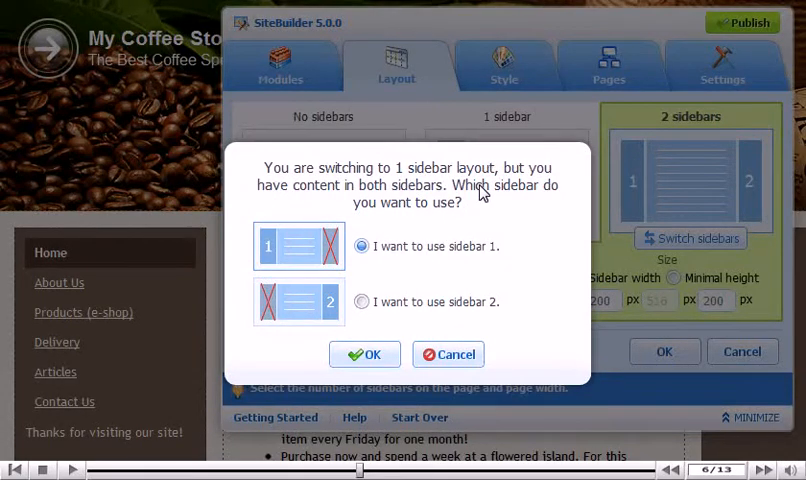
left_click(364, 354)
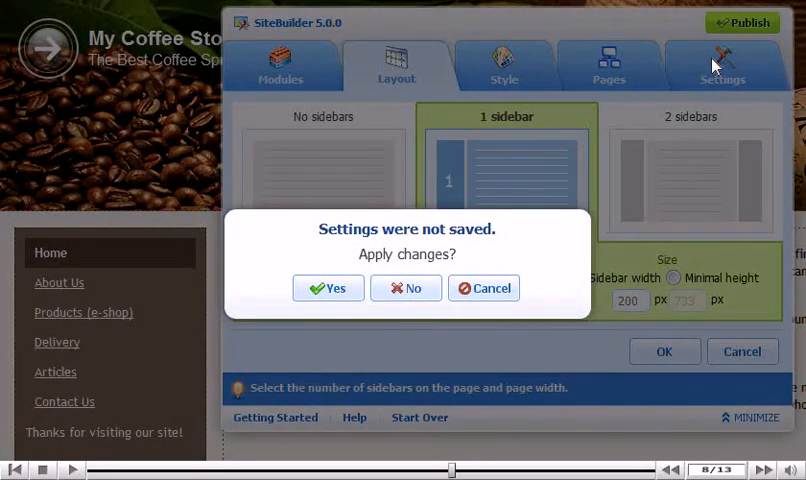
- Apply the unsaved one-sidebar layout change when prompted
left_click(328, 288)
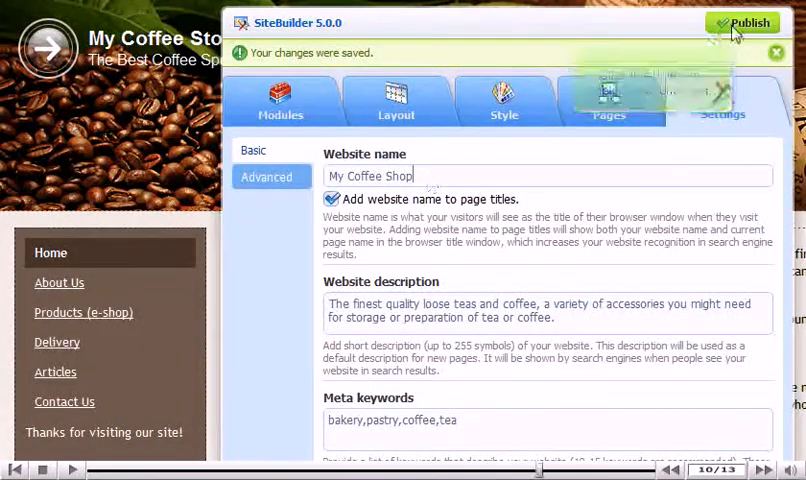
- Publish the 'My Coffee Shop' site to demo56789.com and show its link
left_click(744, 22)
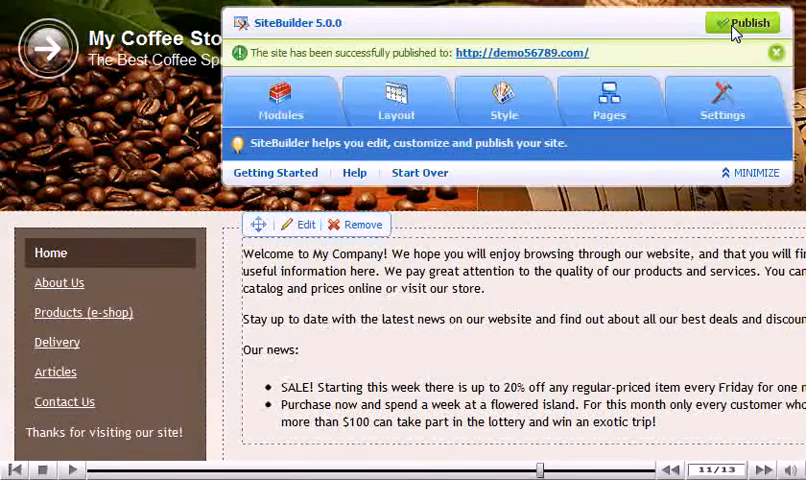